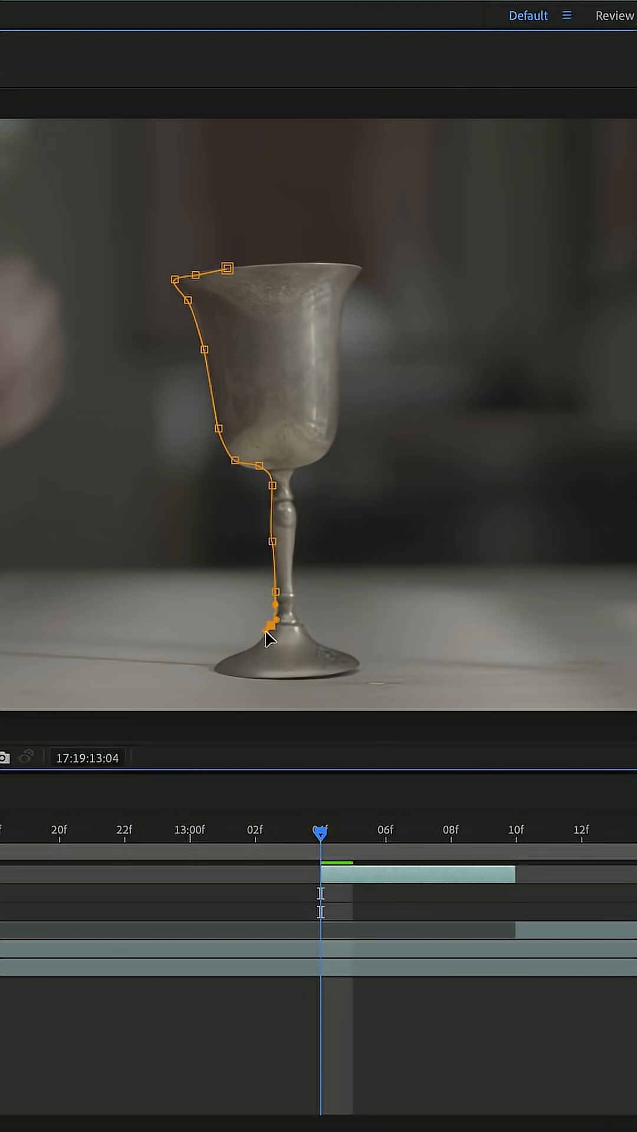
- Place a mask point along the goblet's edge on the freeze-frame layer
right_click(343, 375)
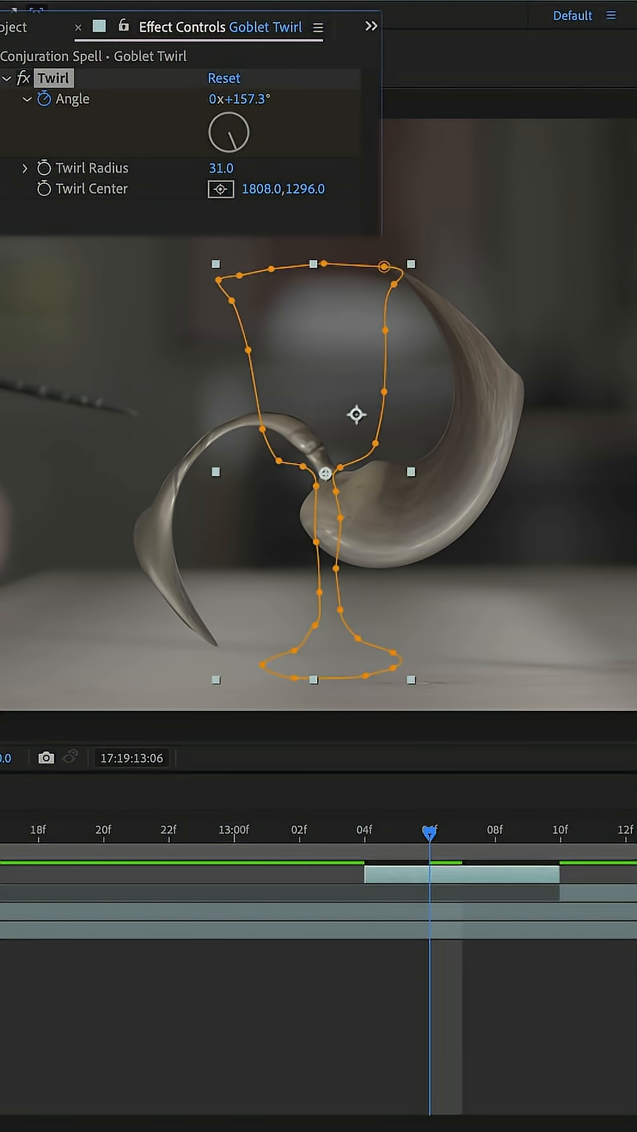
- Search the effects for 'radial blur' to apply to the Goblet Twirl layer
text(radial blur)
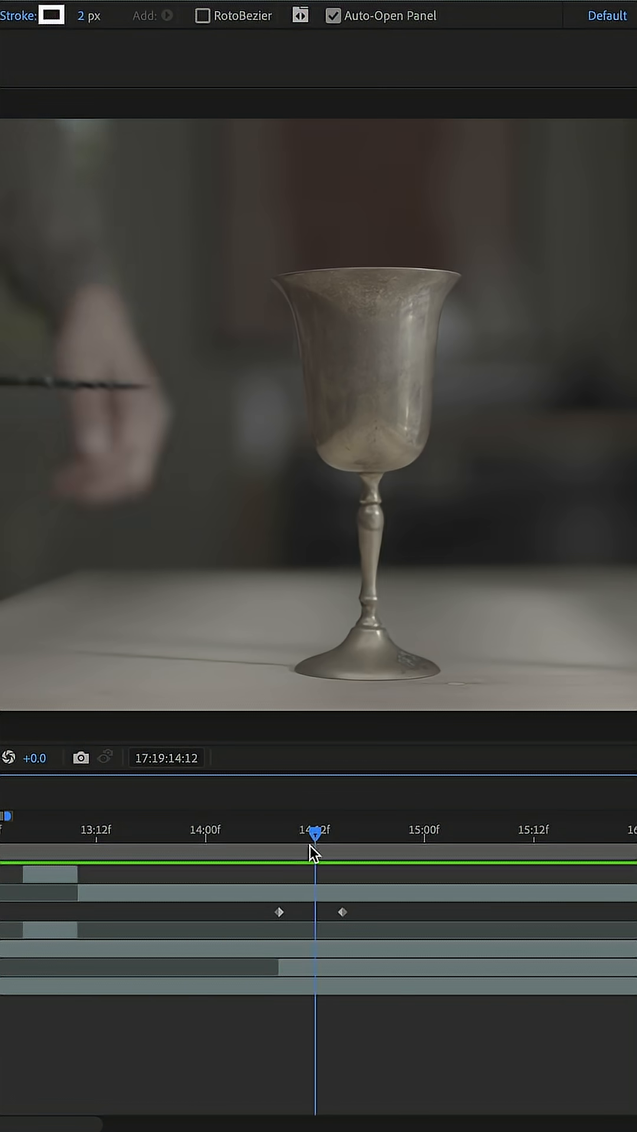
drag(316, 832, 276, 831)
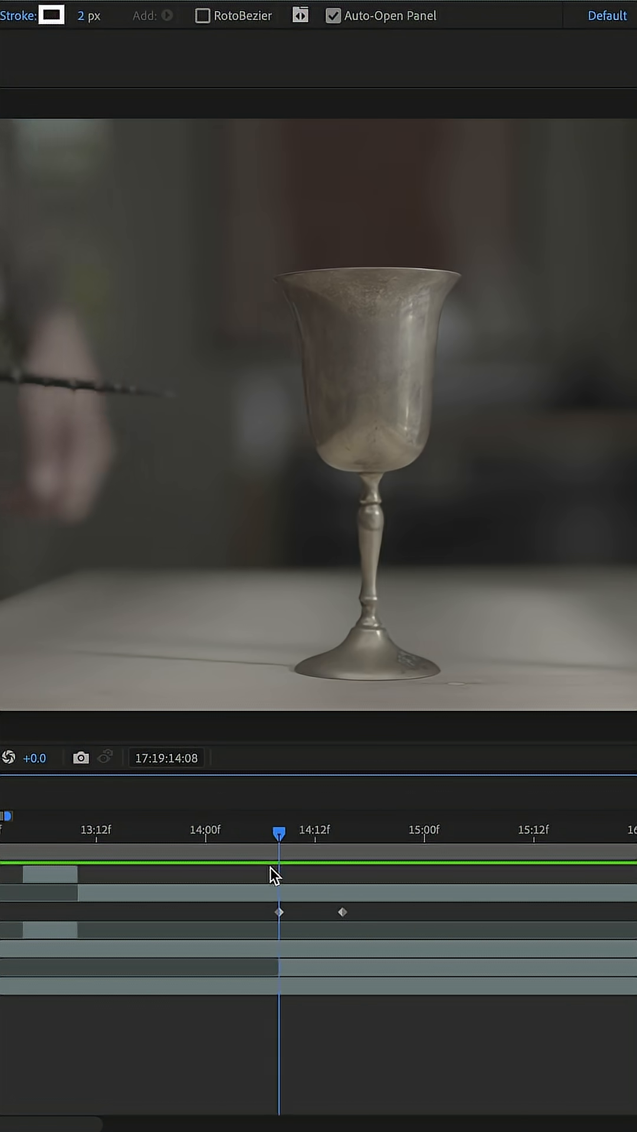